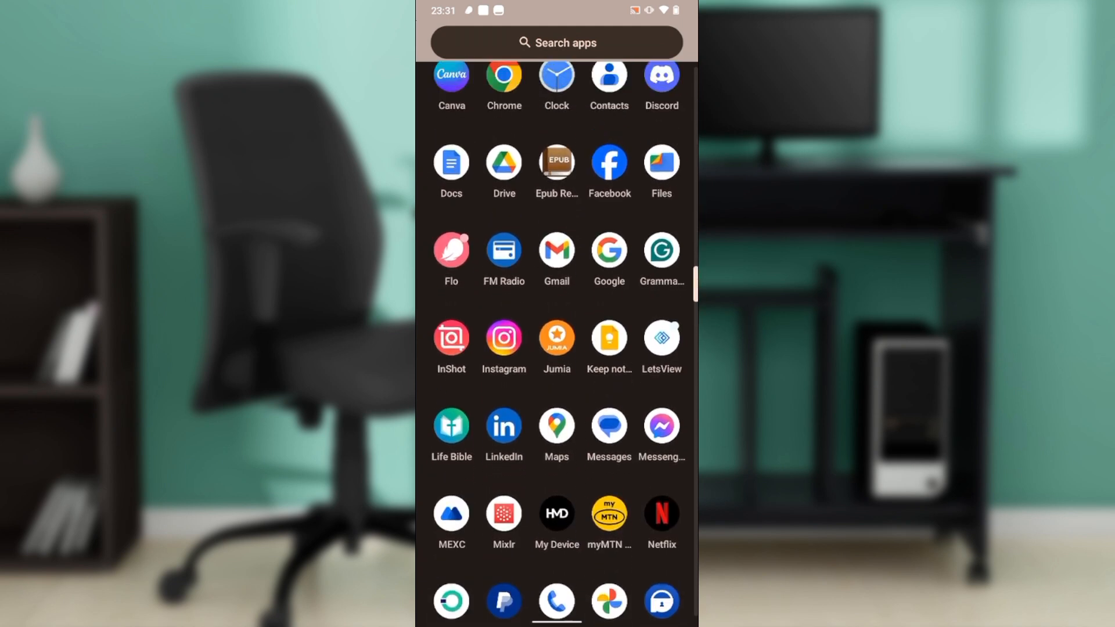
Step: Launch Play Store and run a search for 'yahoo mail' using the suggested term
scroll("down", 3)
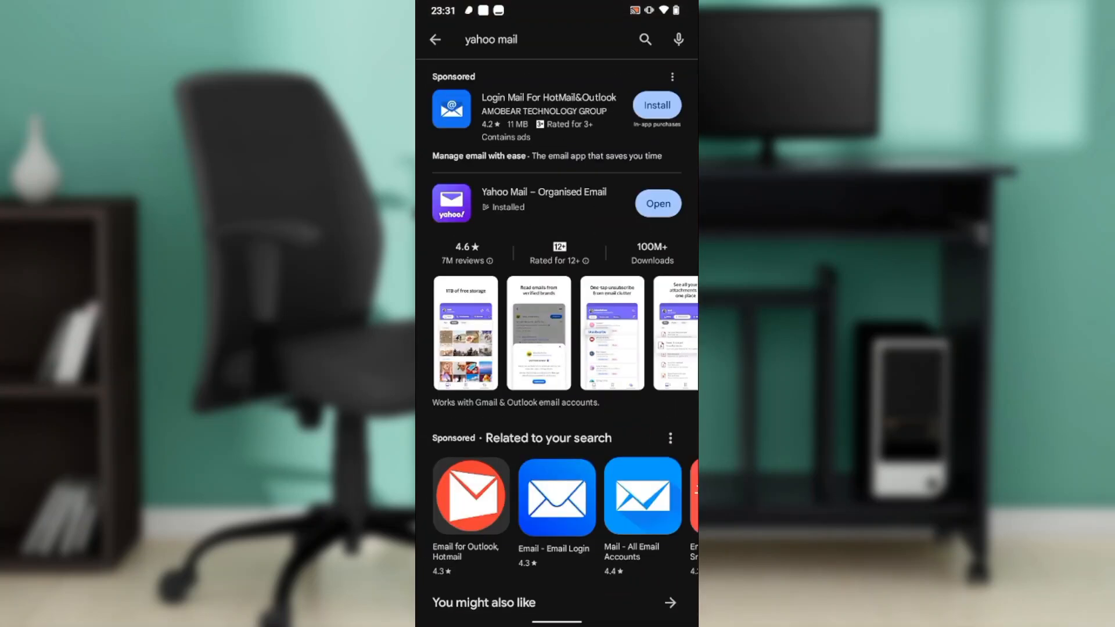
left_click(434, 40)
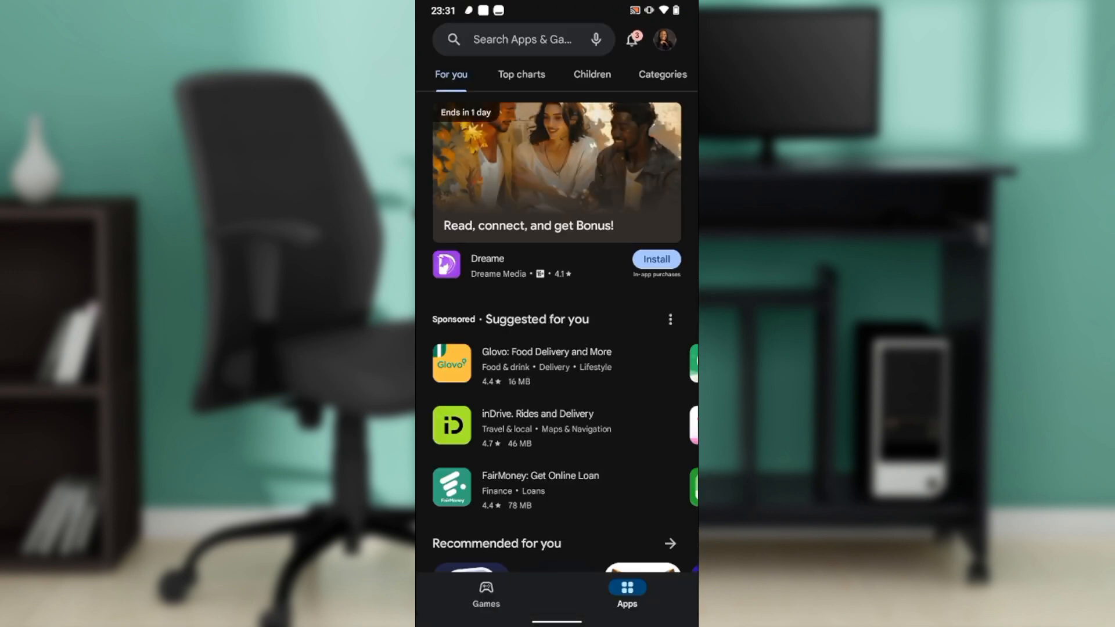
left_click(523, 39)
type("yaho")
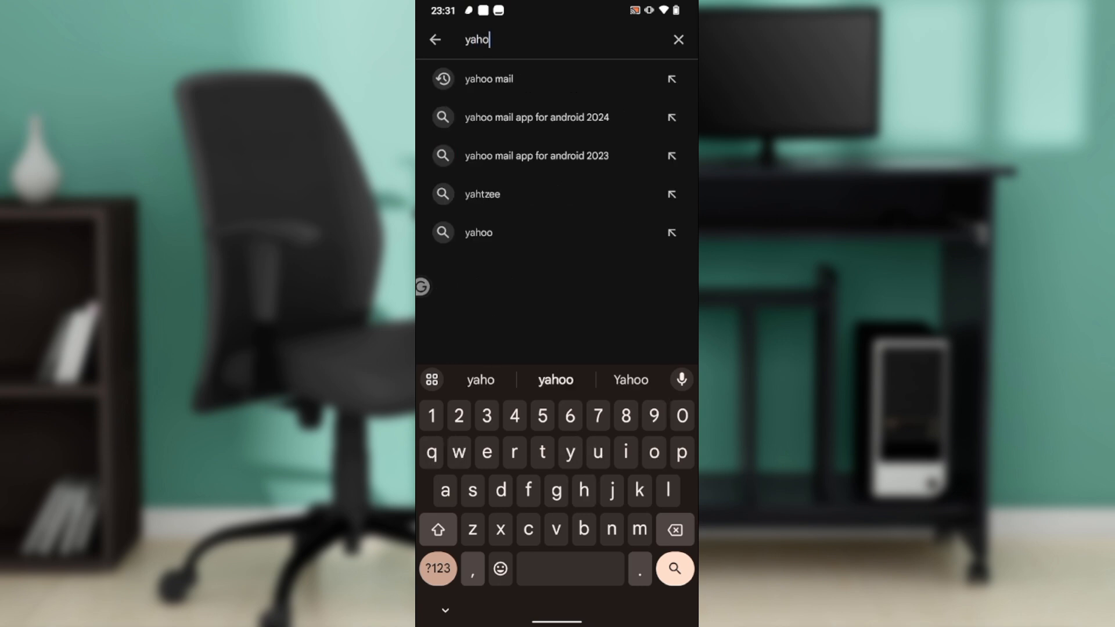
left_click(489, 79)
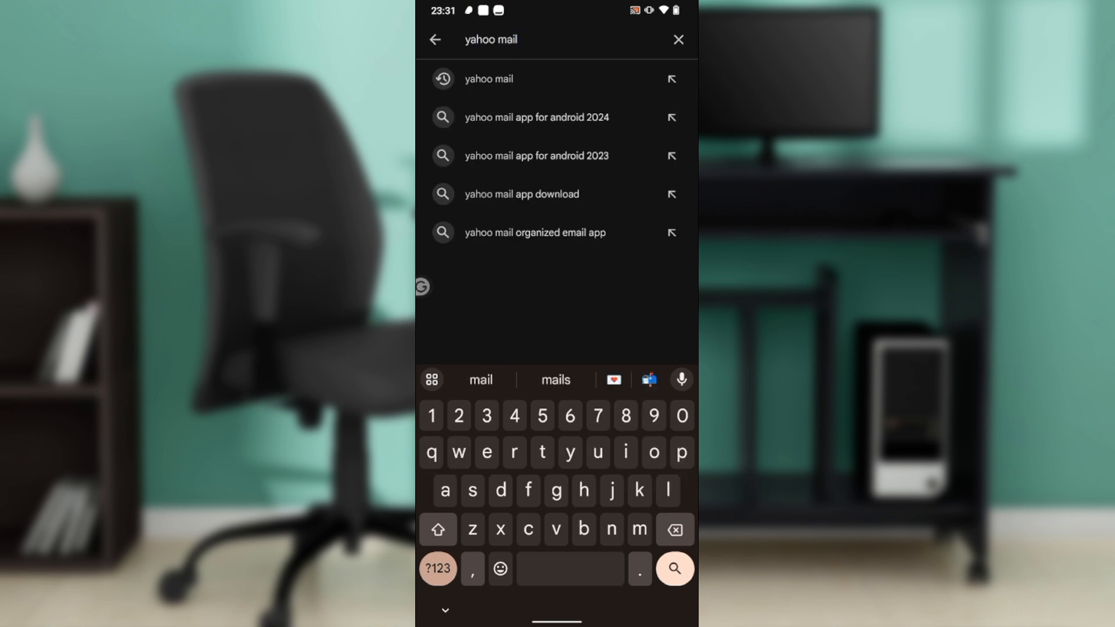
left_click(674, 568)
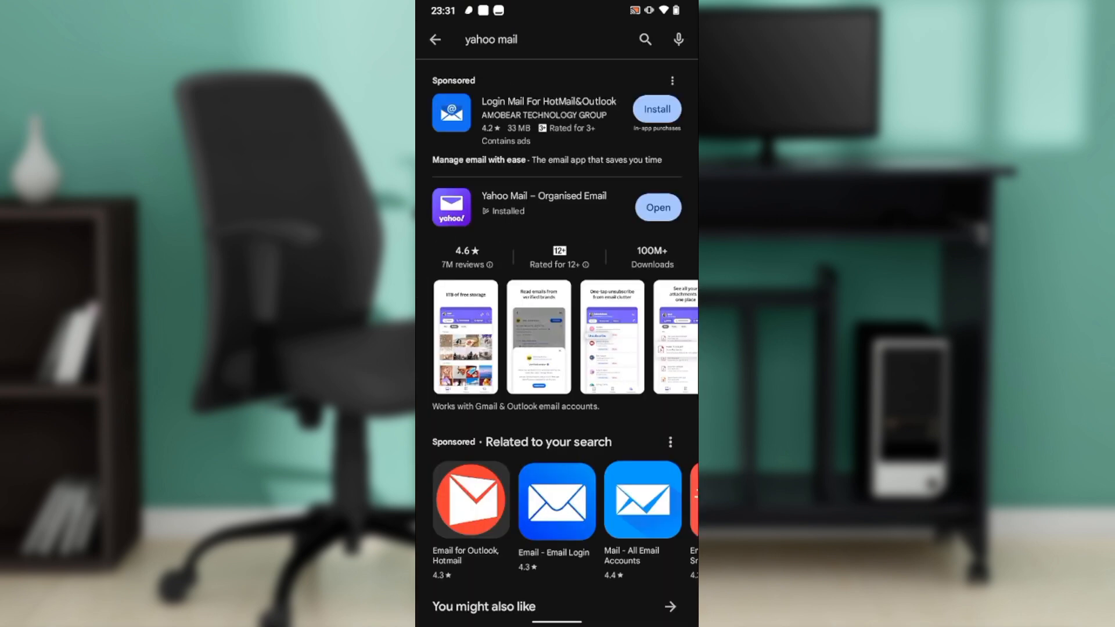
Step: Open the Yahoo Mail – Organised Email listing and launch the installed app to its inbox
left_click(544, 201)
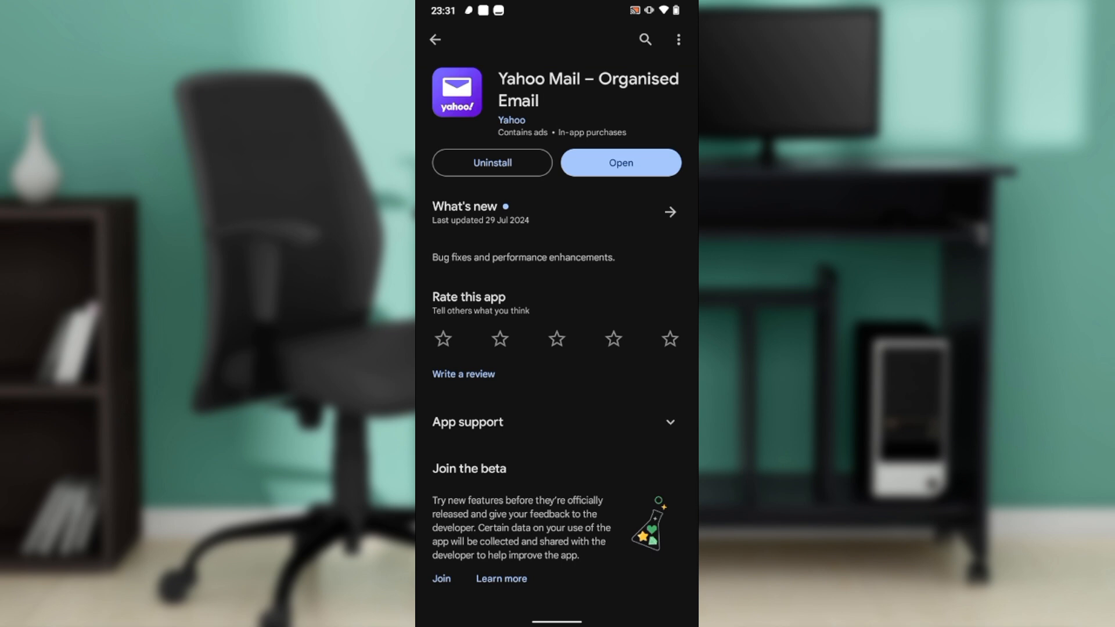
left_click(619, 162)
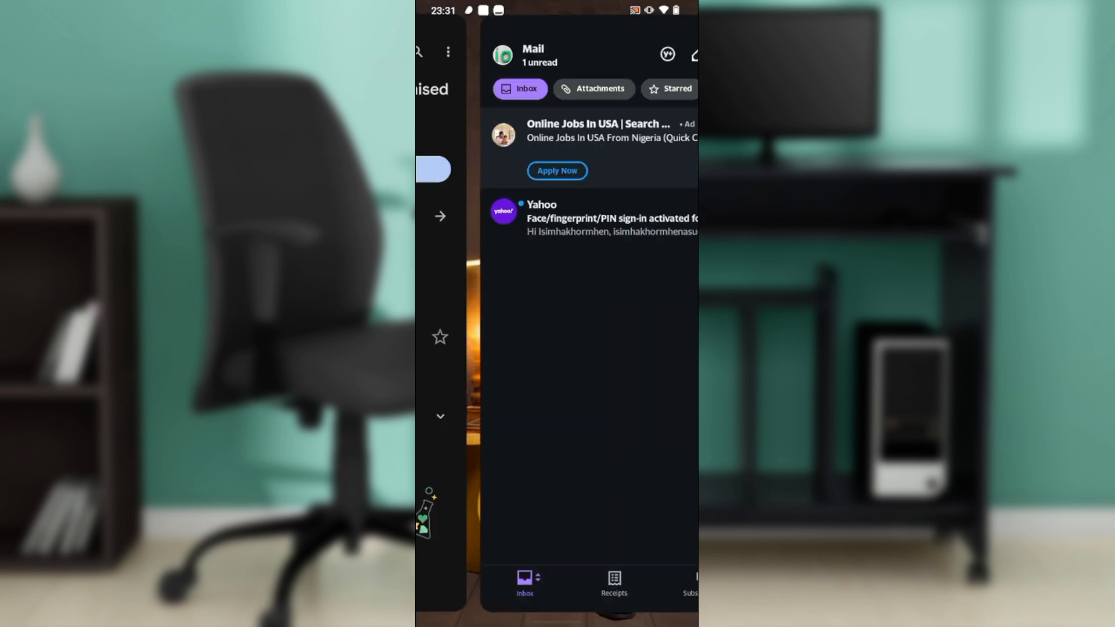